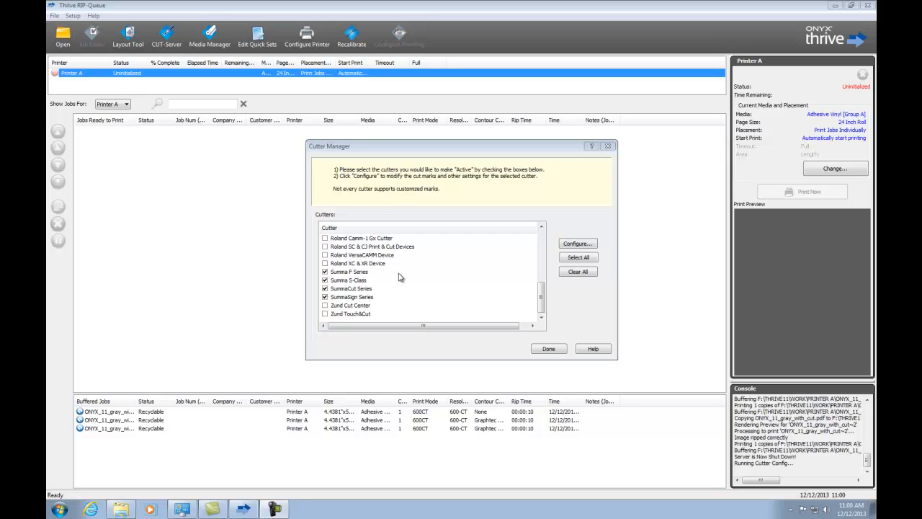
mouse_move(383, 305)
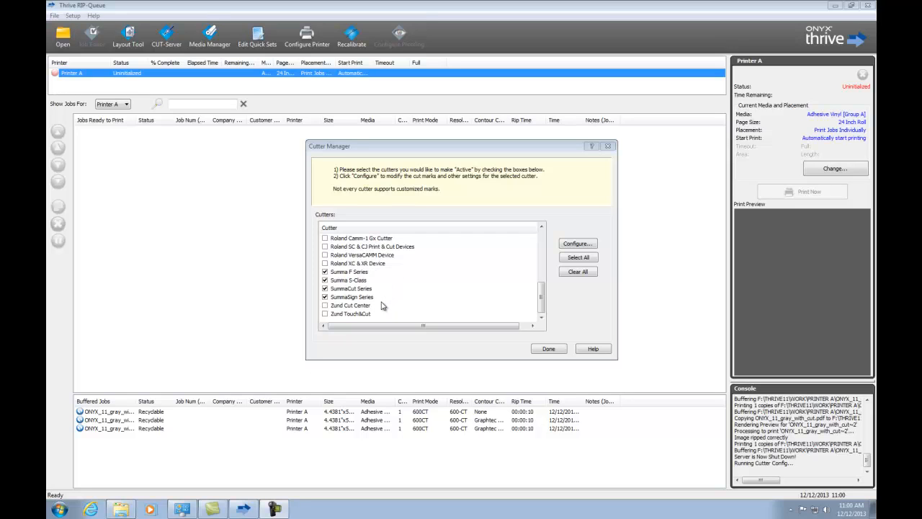
mouse_move(376, 297)
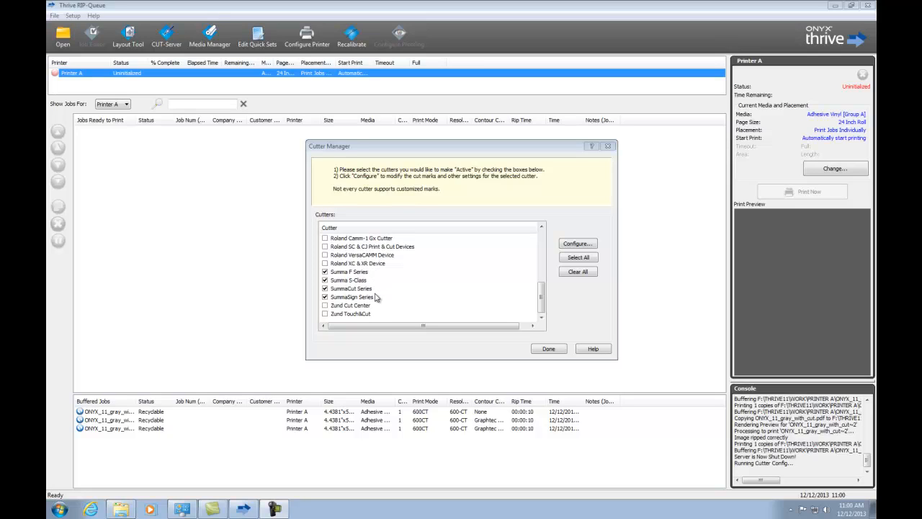
mouse_move(375, 301)
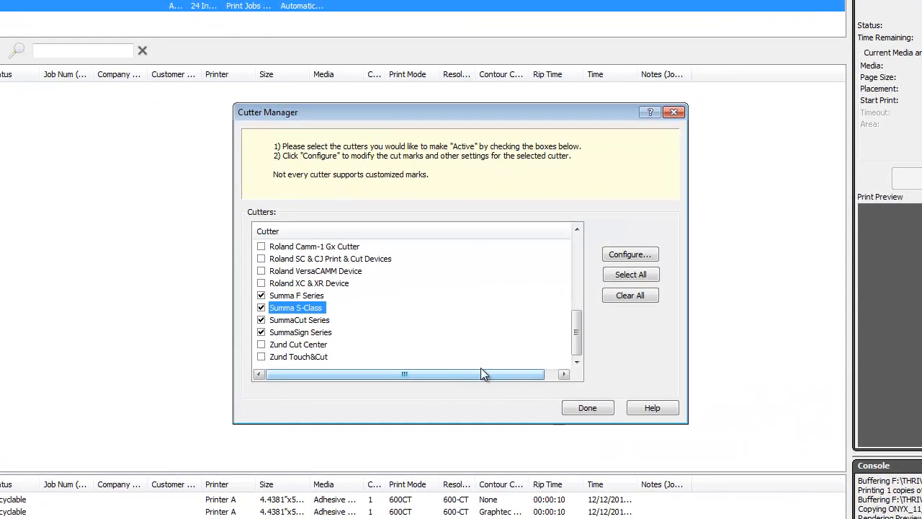
Step: Open the cut-mark configuration for the Summa S-Class cutter in Cutter Manager
click(629, 254)
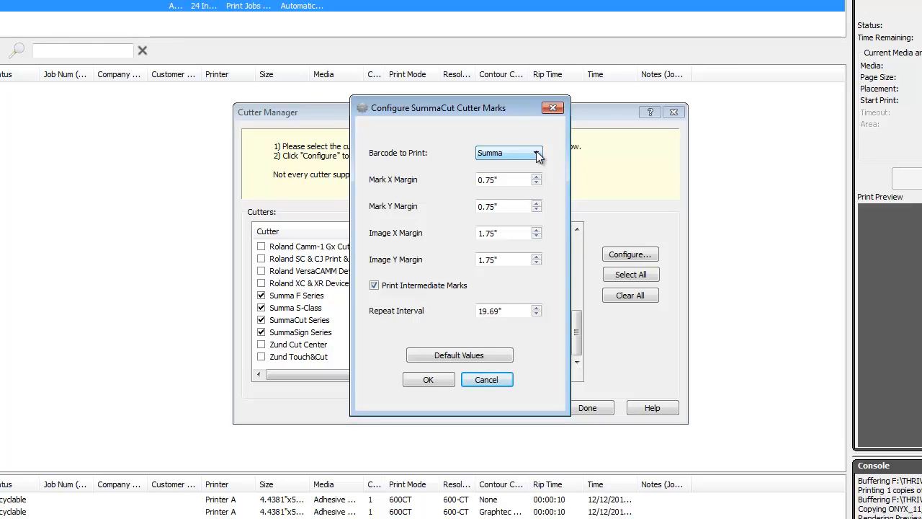
Step: Keep the Summa barcode and leave Print Intermediate Marks enabled after toggling it off and on
click(537, 153)
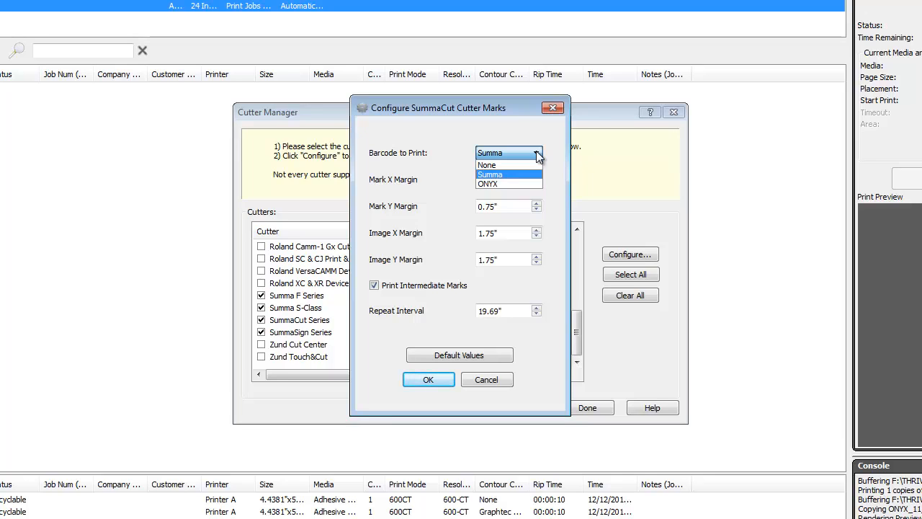
mouse_move(555, 157)
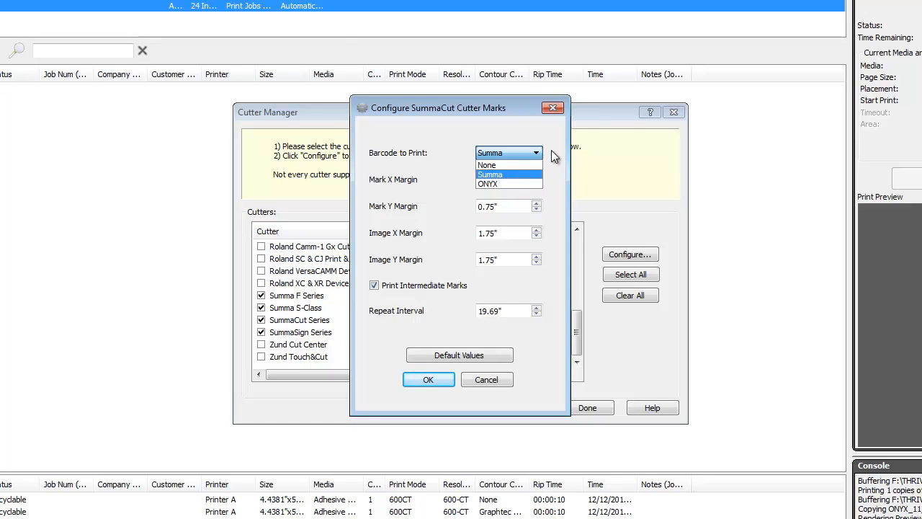
click(490, 174)
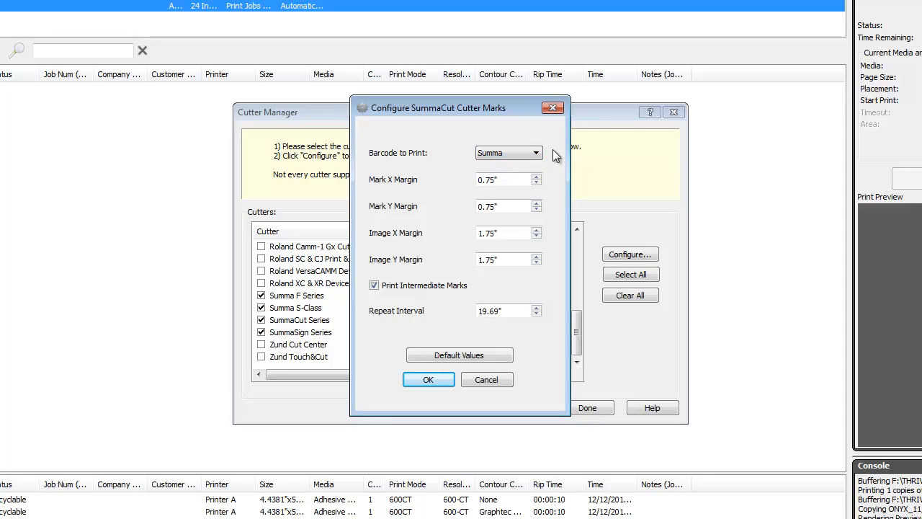
mouse_move(380, 185)
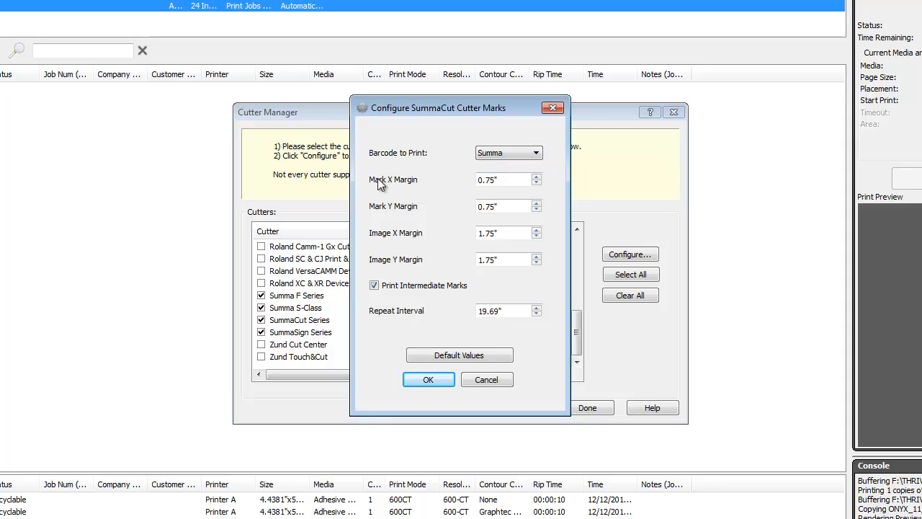
mouse_move(387, 260)
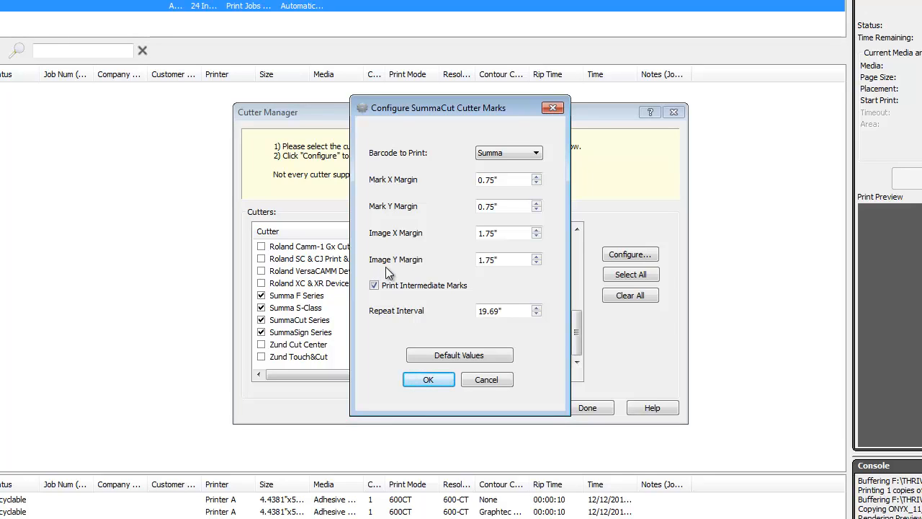
mouse_move(440, 301)
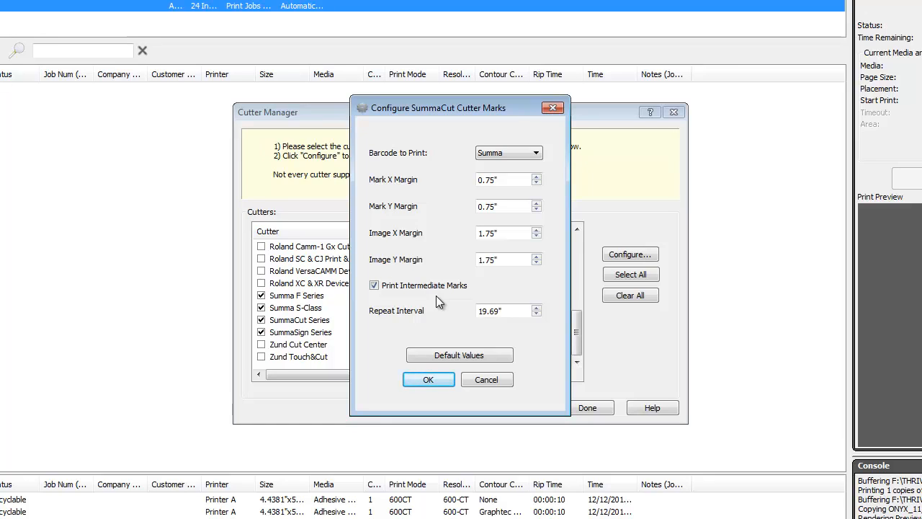
click(374, 284)
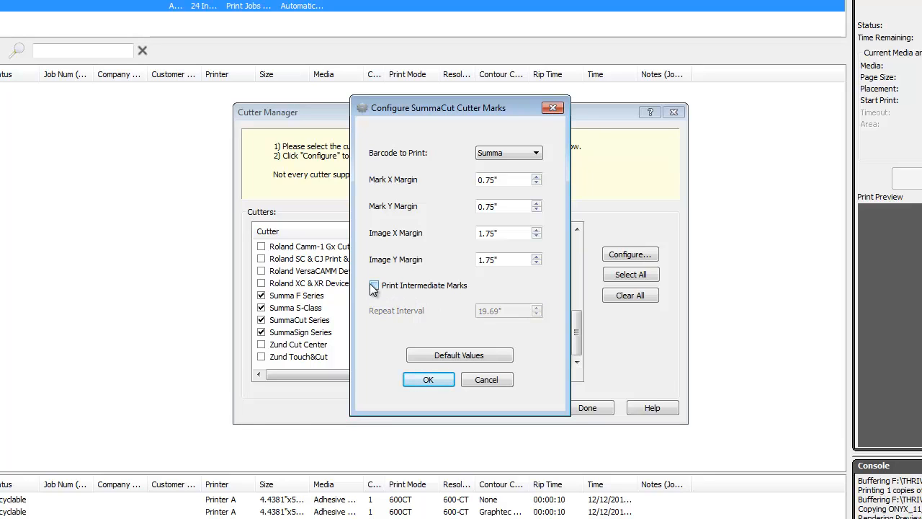
click(374, 284)
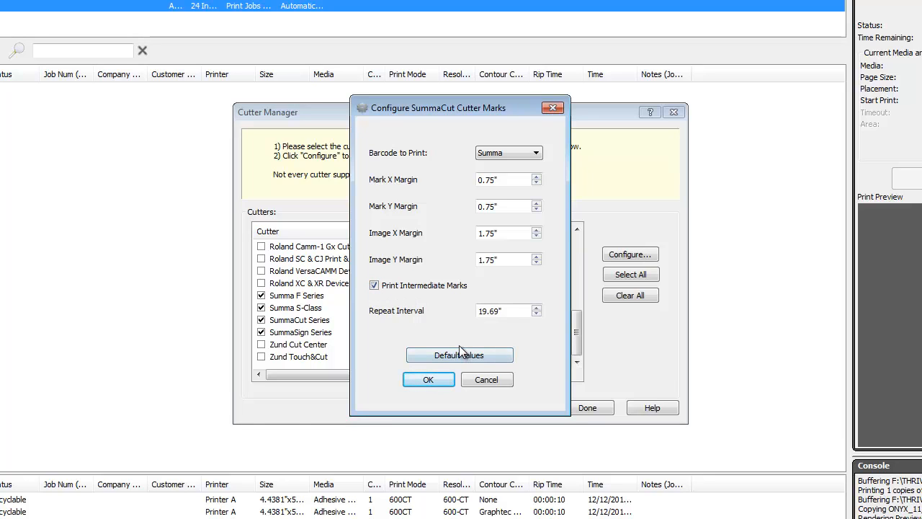
mouse_move(526, 340)
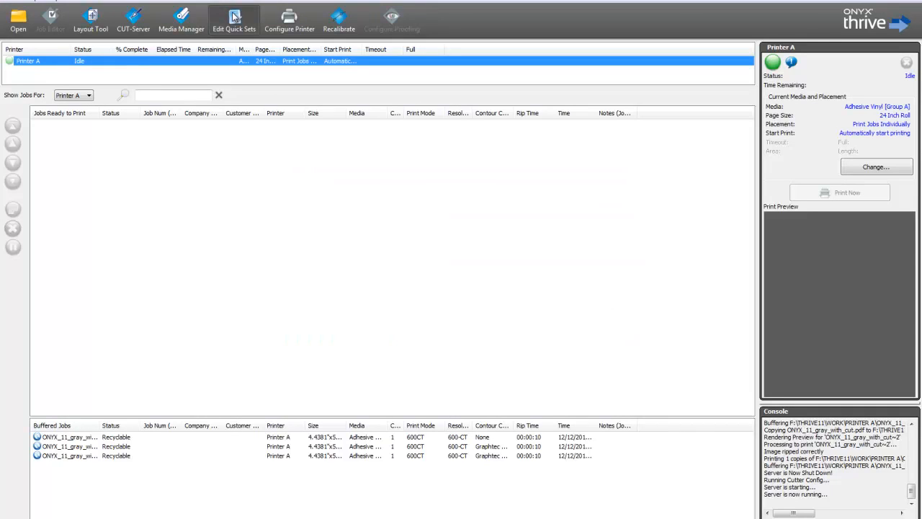
Step: Set the Cutting quick set's contour cutter to Summa S-Class and save it
click(233, 17)
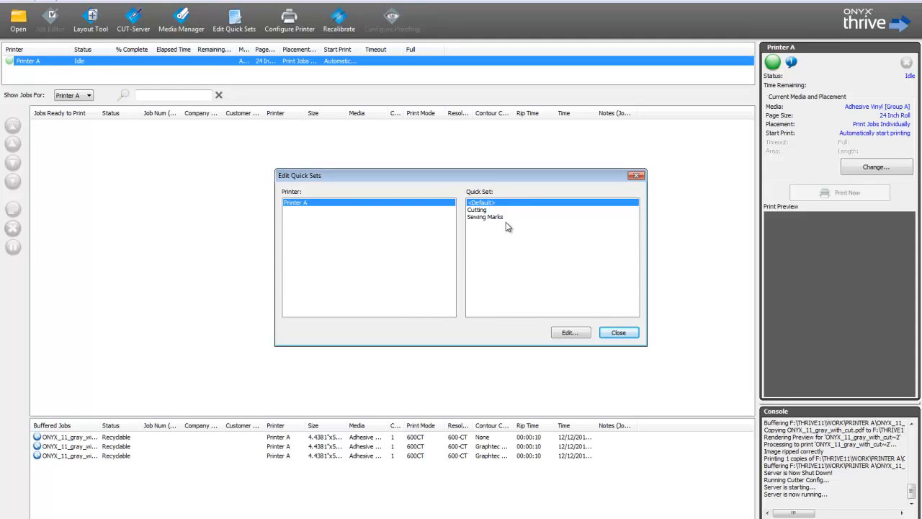
click(569, 332)
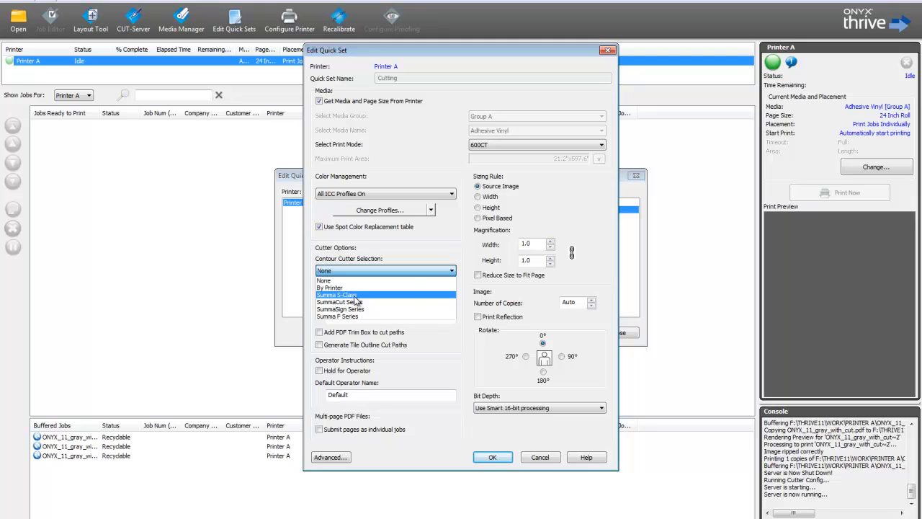
click(335, 295)
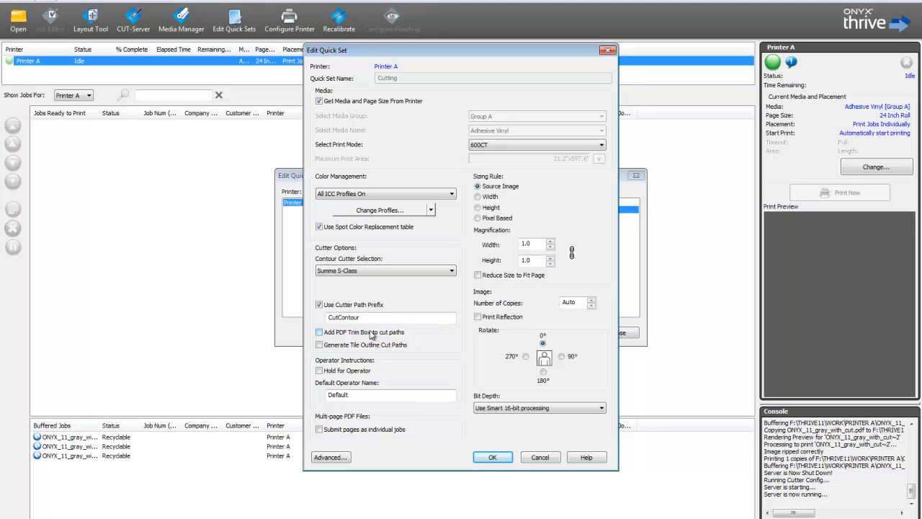
mouse_move(374, 335)
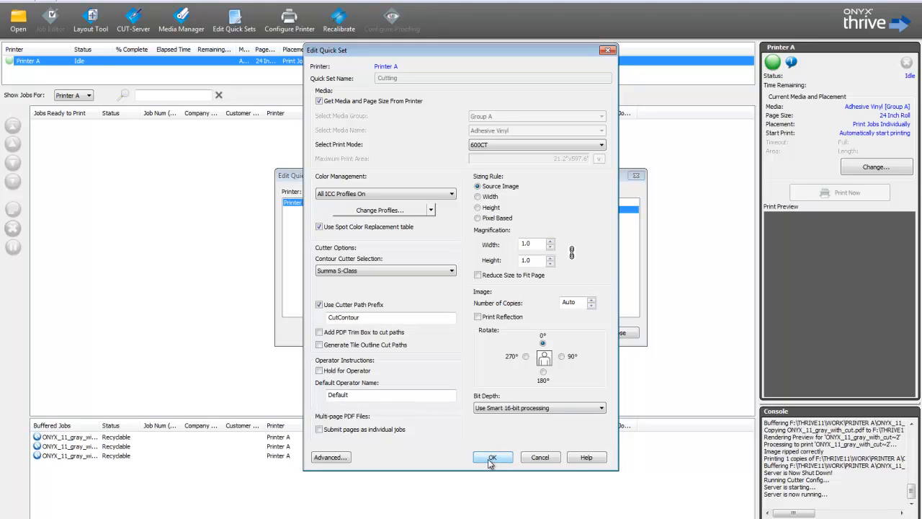
click(492, 457)
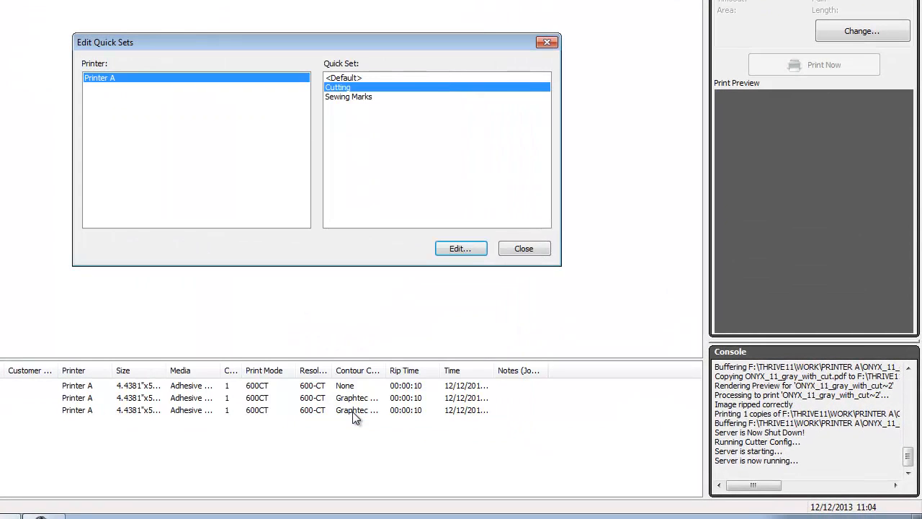
mouse_move(315, 410)
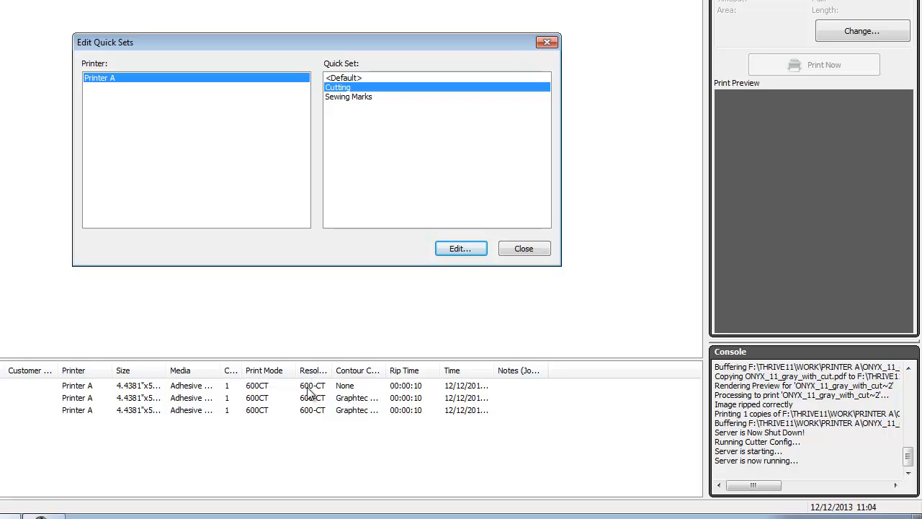
Step: Close the quick set list and submit the job file with the Cutting quick set
click(523, 247)
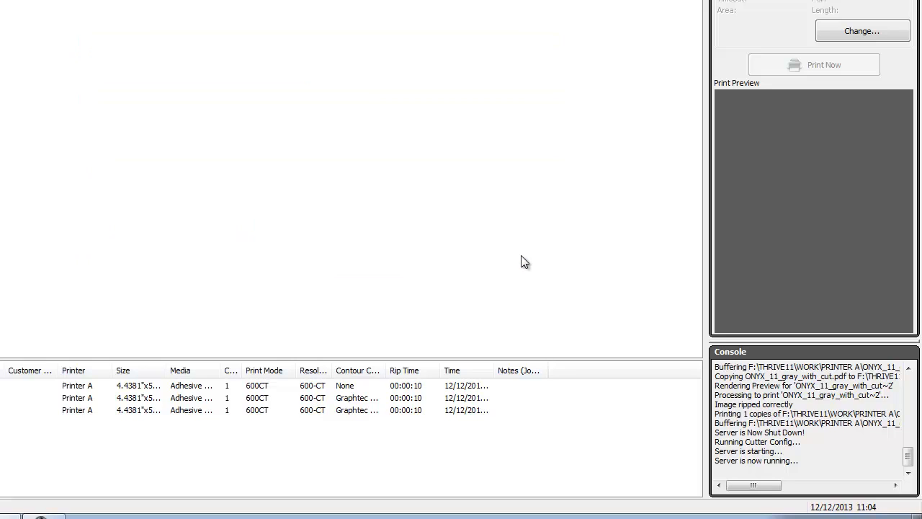
mouse_move(445, 297)
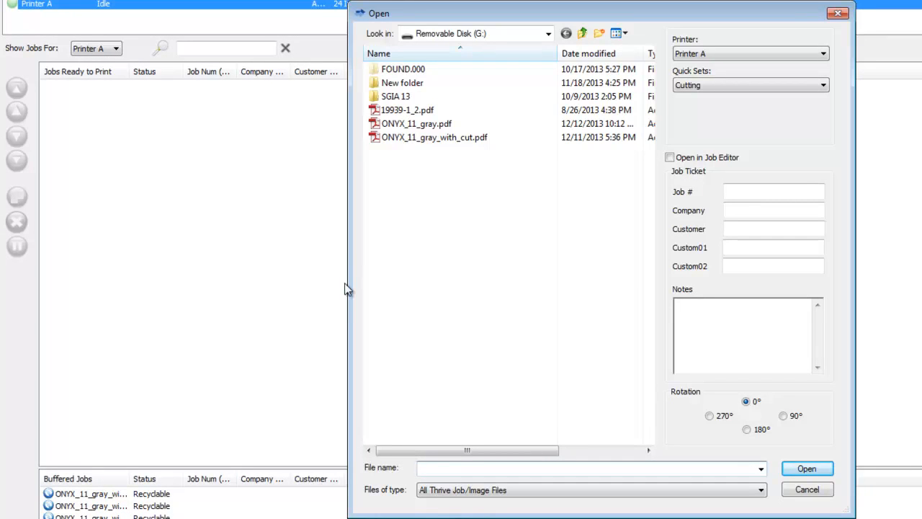
click(435, 137)
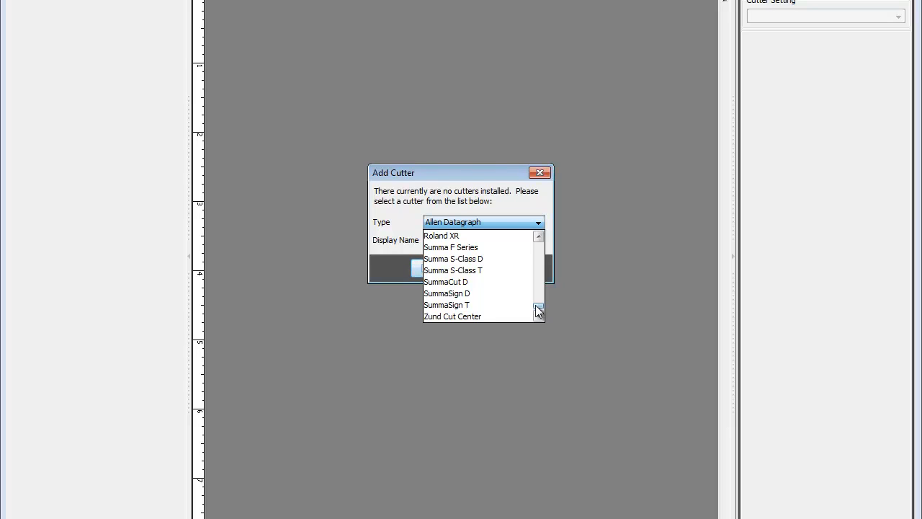
mouse_move(475, 258)
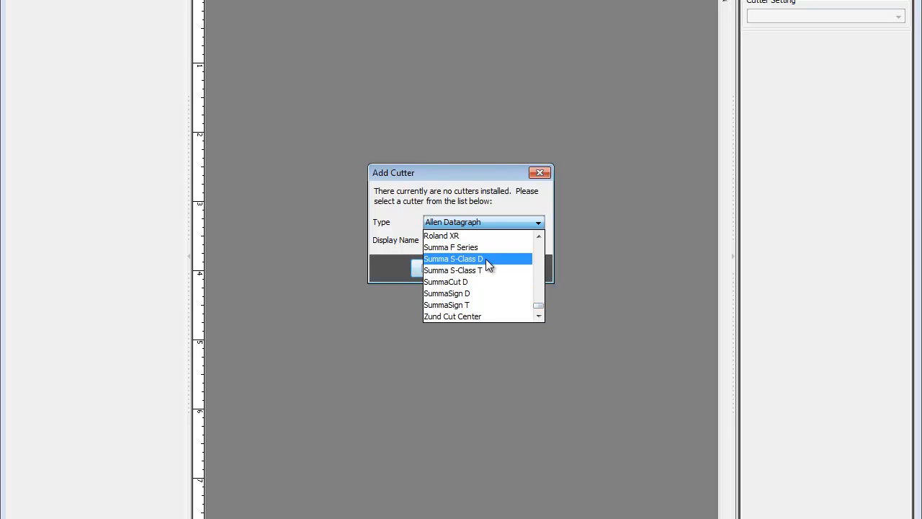
Step: Add a cutter of type Summa S-Class D
click(452, 259)
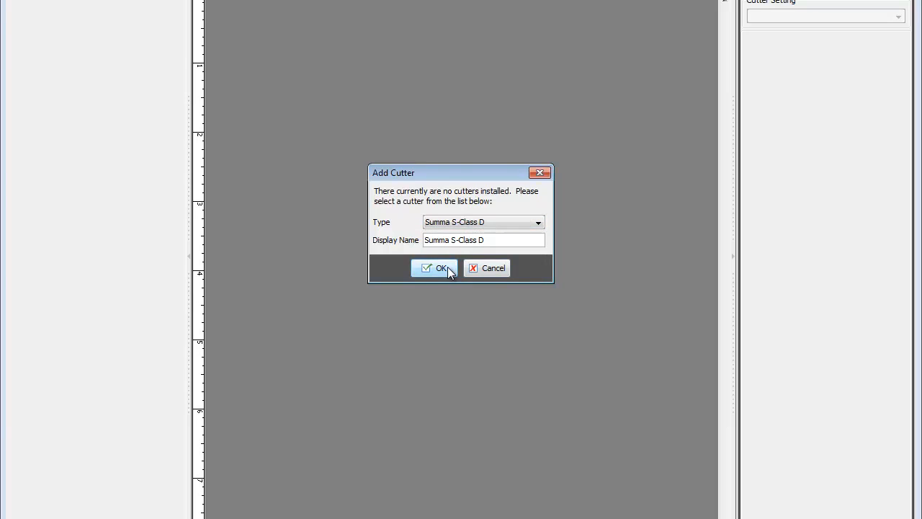
click(435, 268)
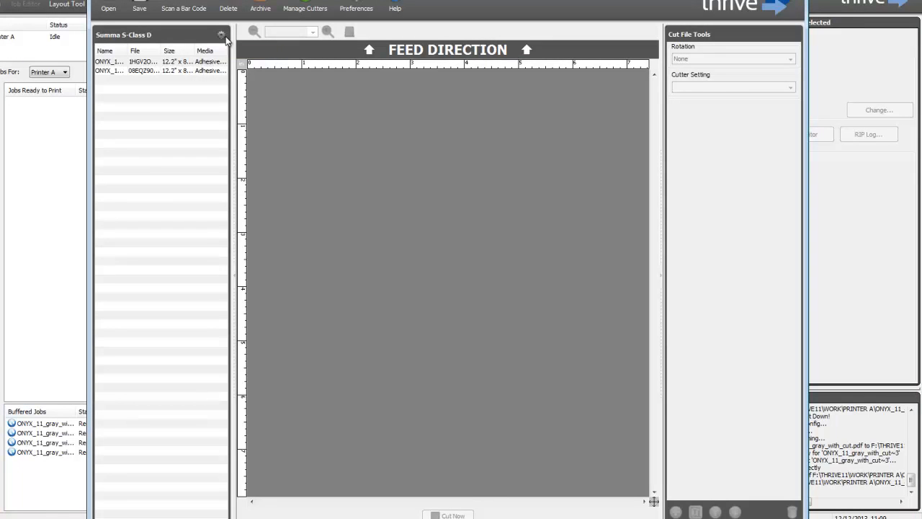
Step: Connect the Summa S-Class D over Summa USB and view its USB port options
click(221, 35)
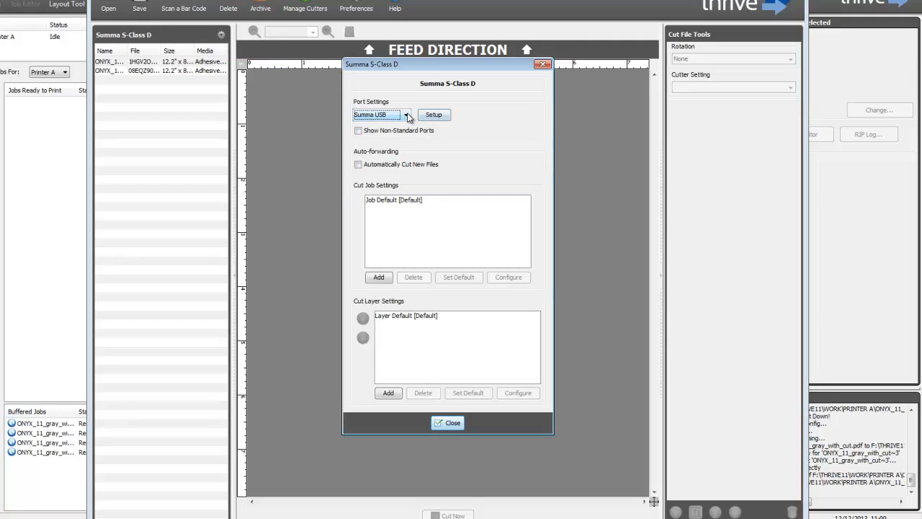
mouse_move(407, 116)
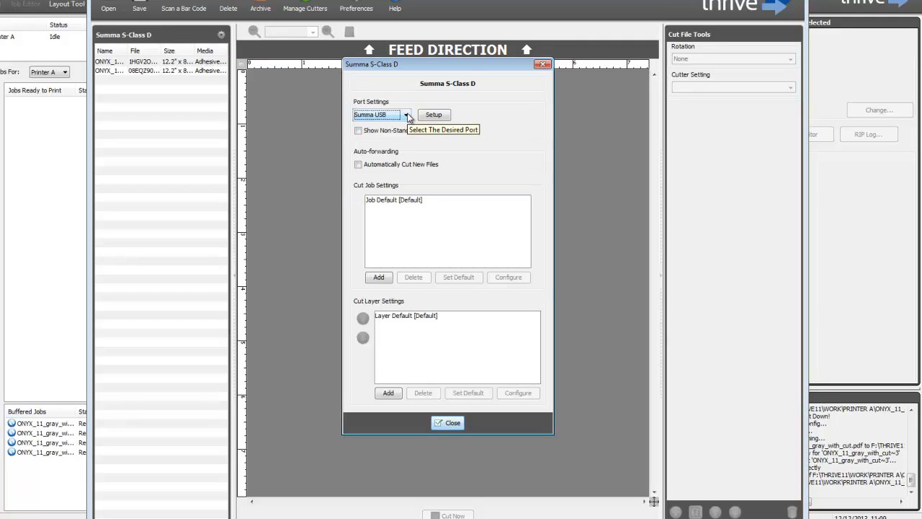
click(407, 114)
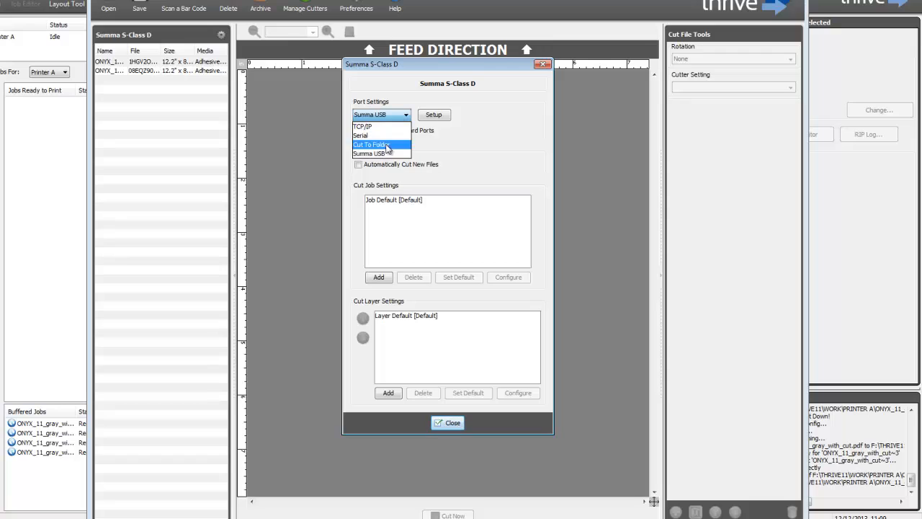
mouse_move(388, 154)
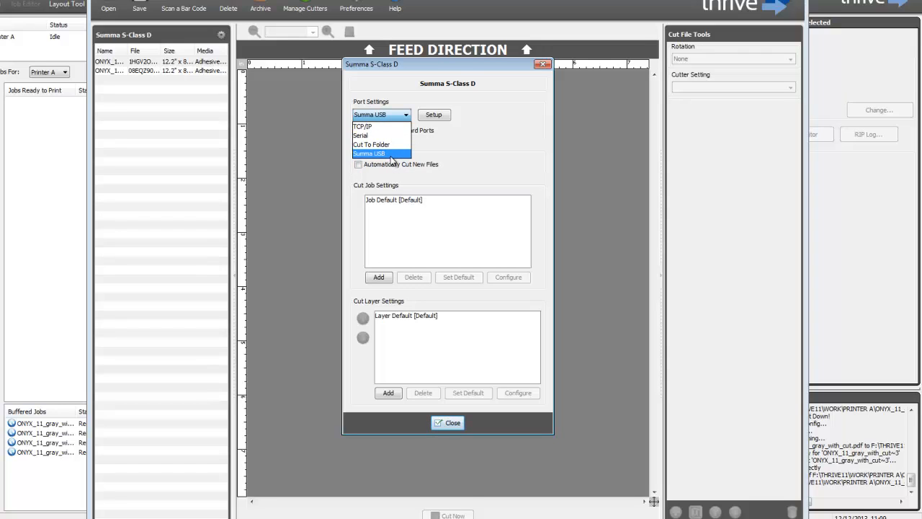
click(381, 153)
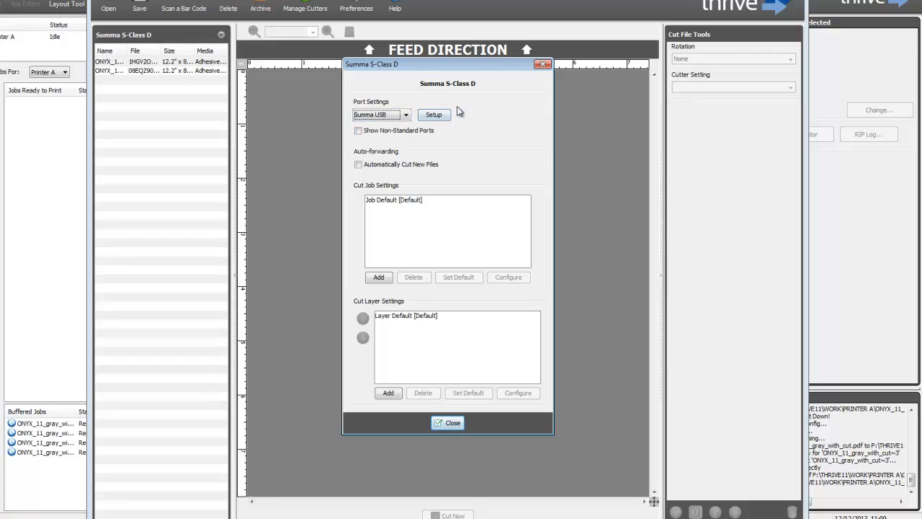
click(433, 115)
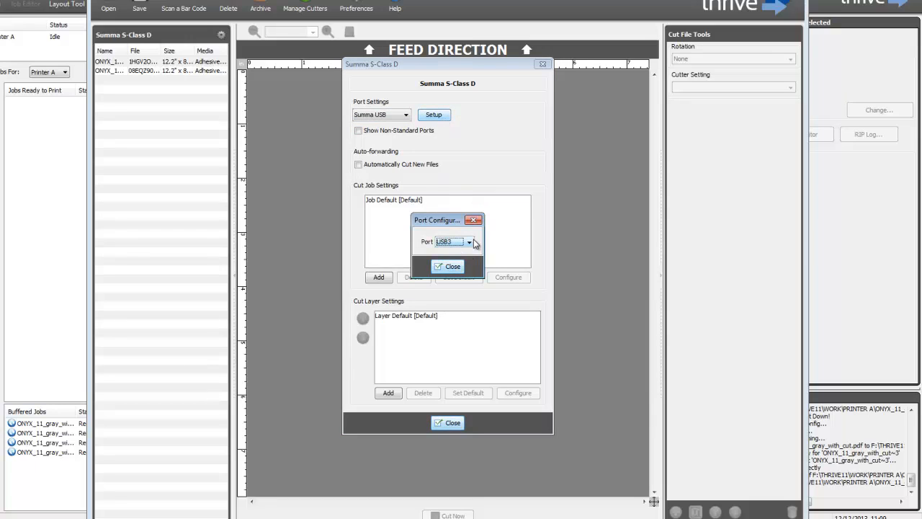
click(468, 241)
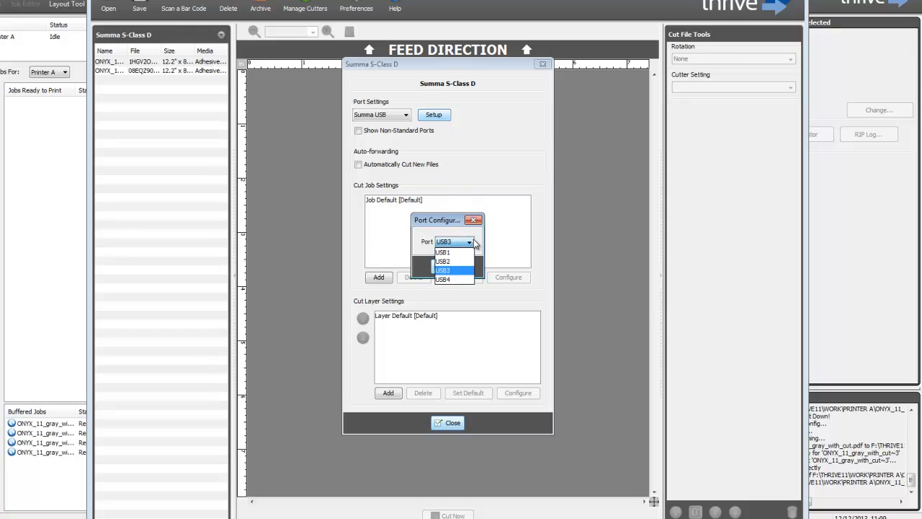
mouse_move(488, 240)
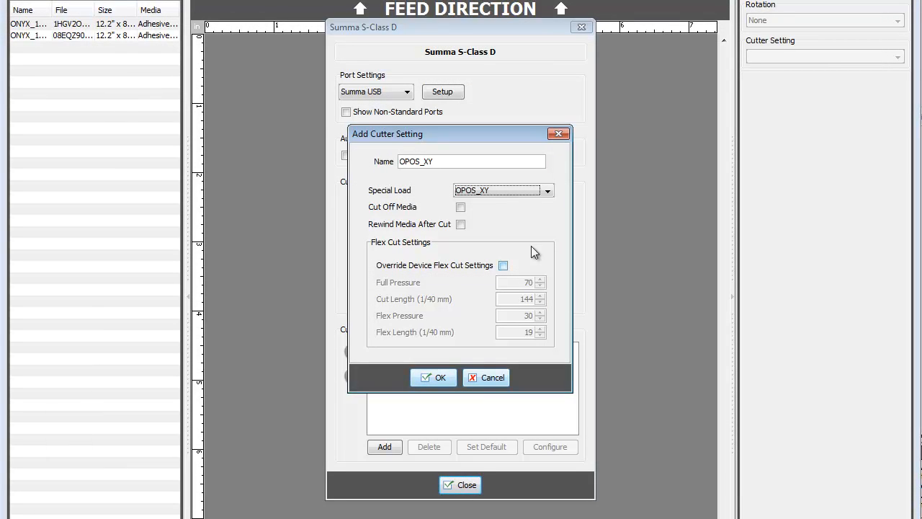
Step: Add an OPOS_XY job setting overriding flex cut pressures: full 90, flex 60
click(547, 190)
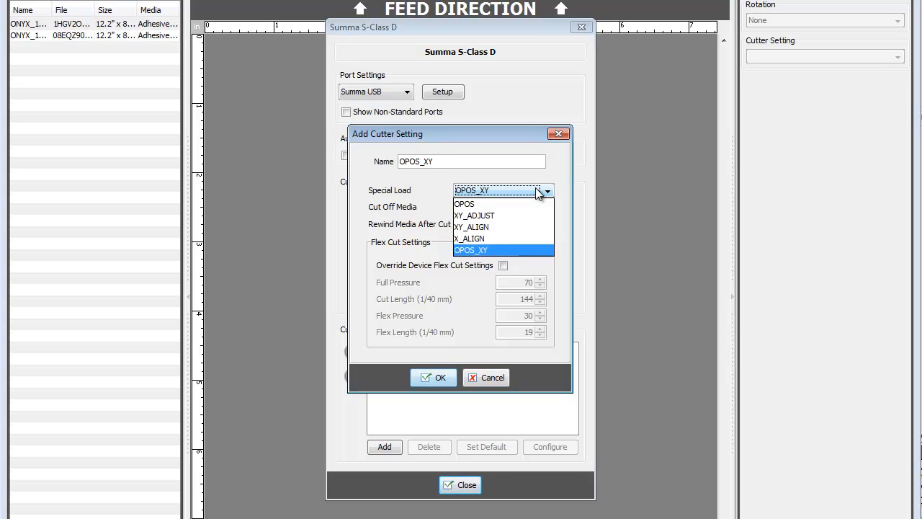
click(471, 250)
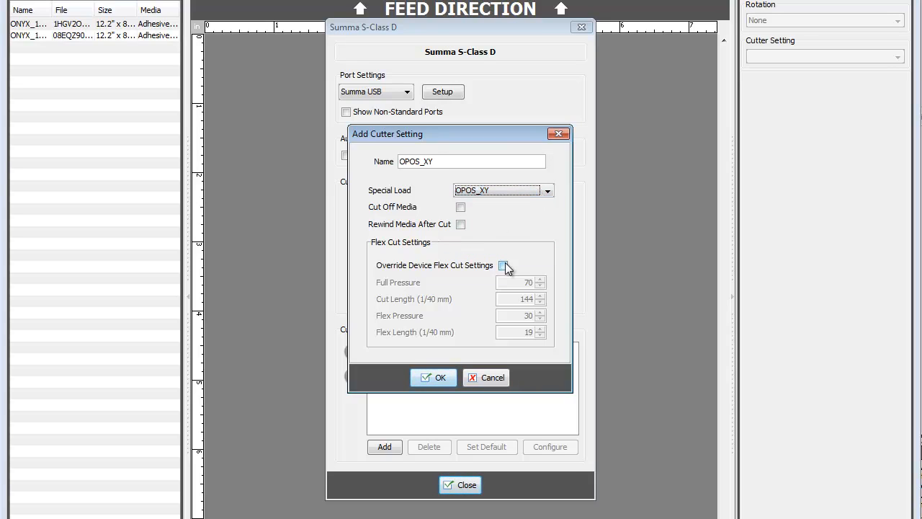
click(504, 265)
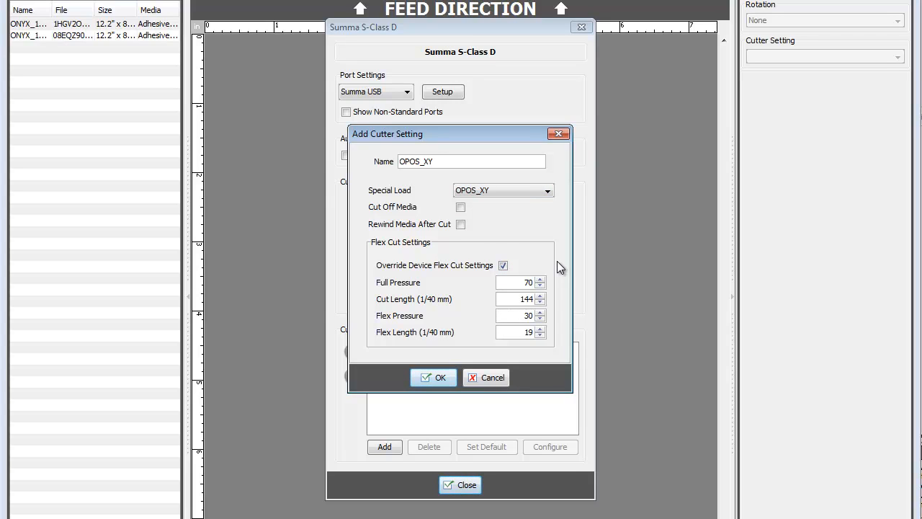
mouse_move(537, 267)
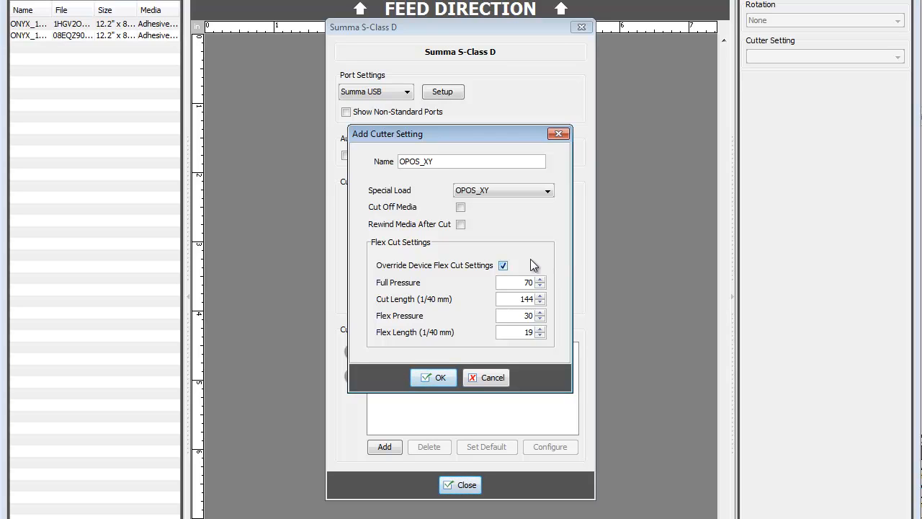
mouse_move(504, 270)
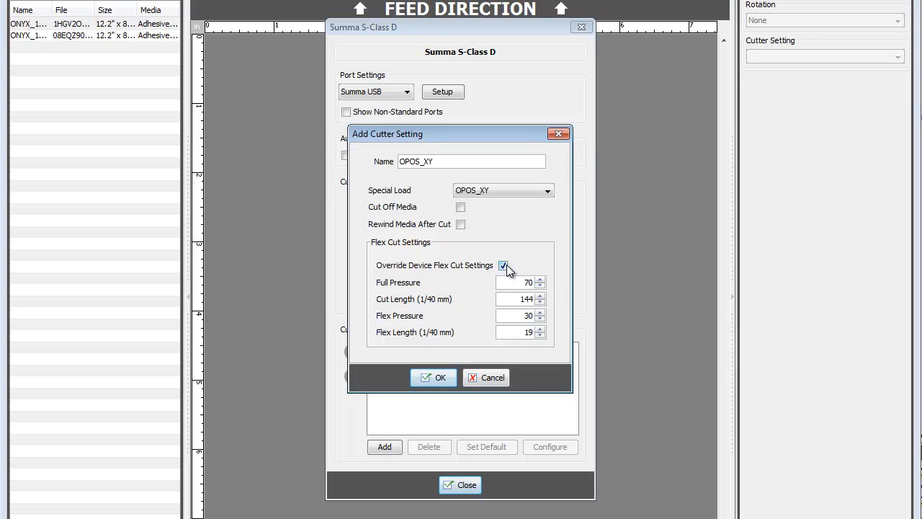
click(540, 285)
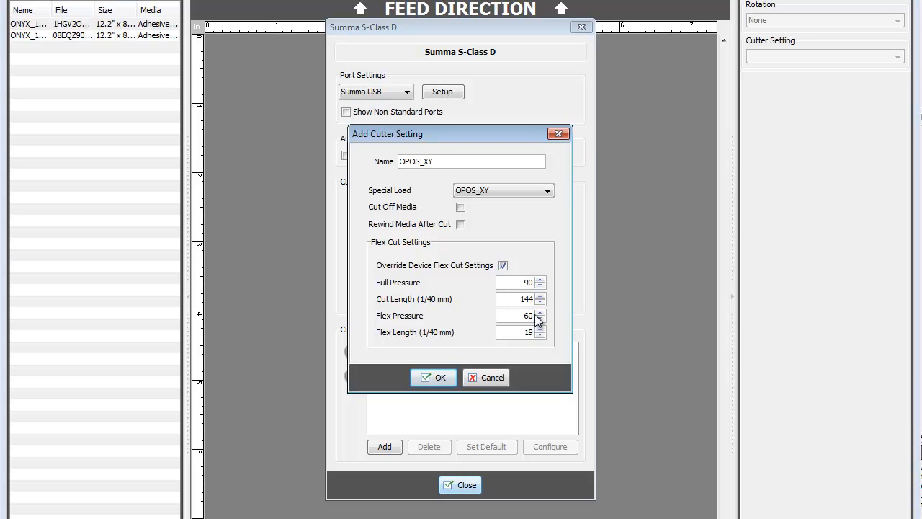
mouse_move(433, 377)
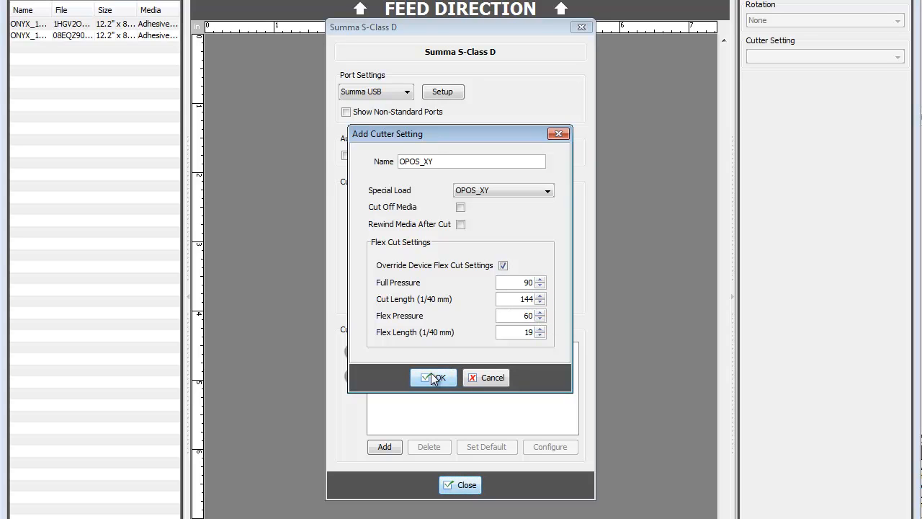
click(433, 377)
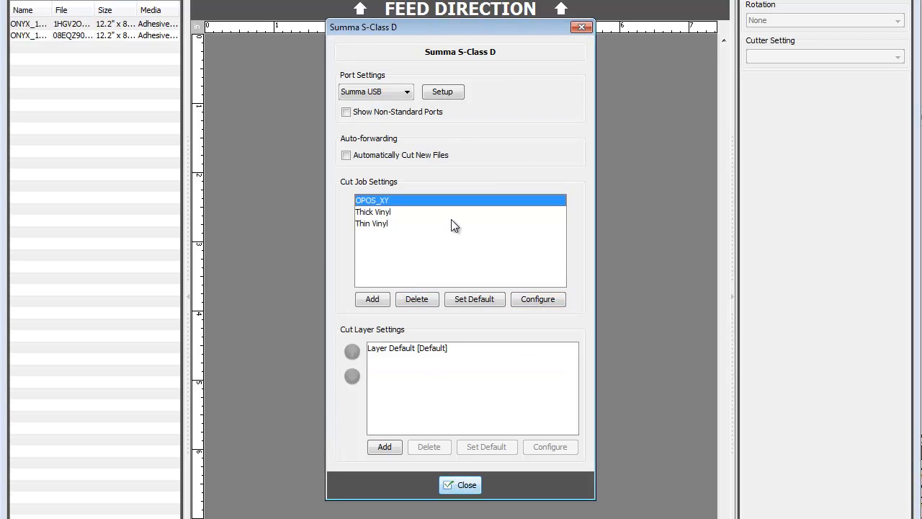
mouse_move(395, 219)
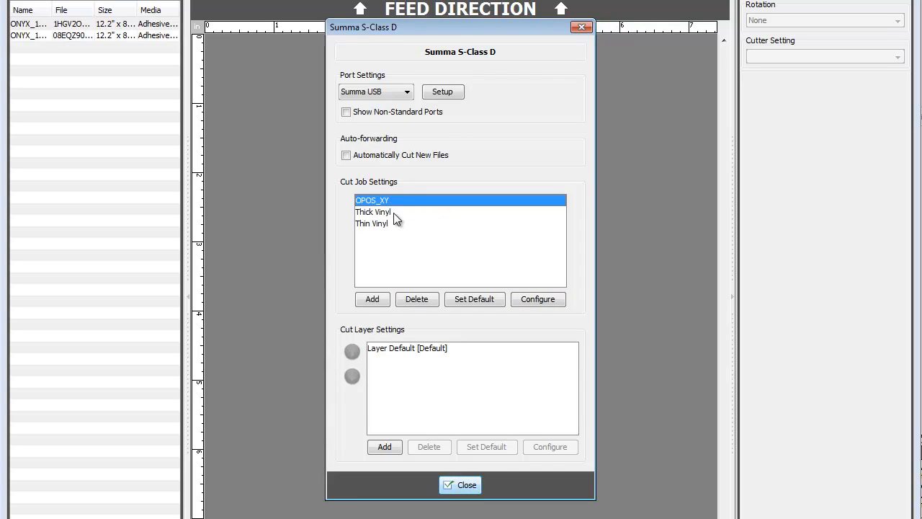
click(373, 212)
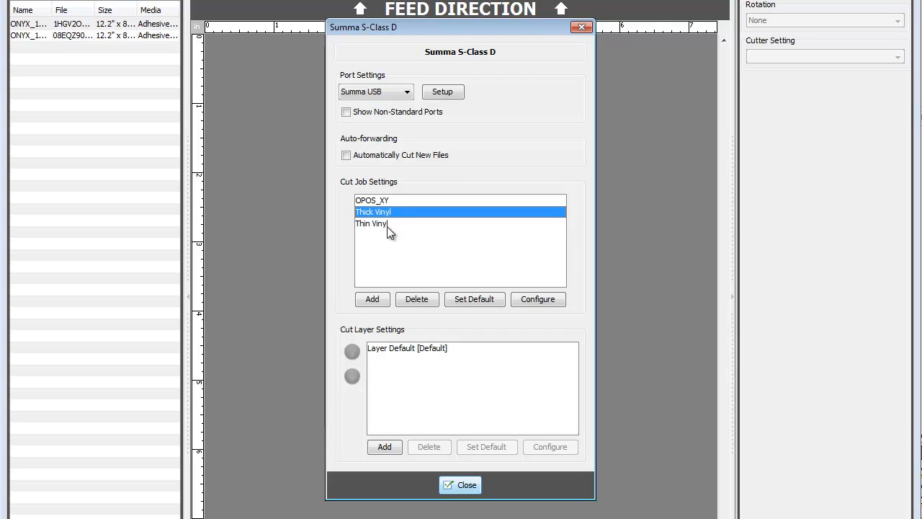
click(371, 223)
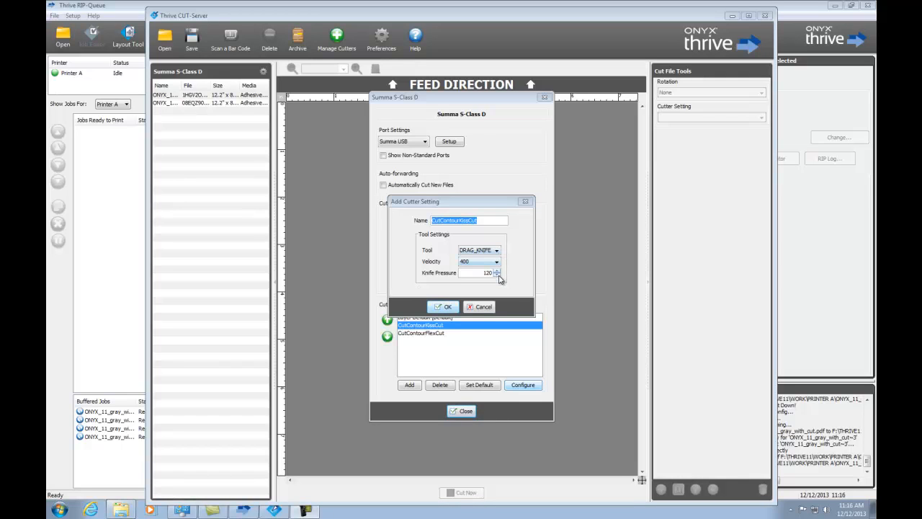
mouse_move(504, 254)
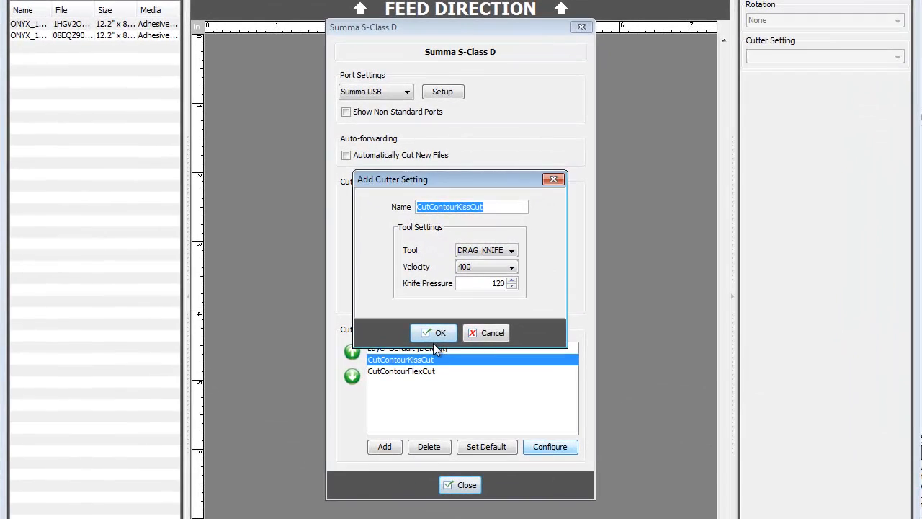
Step: Accept CutContourKissCut drag-knife settings and switch CutContourFlexCut to the FLEX_CUT tool
click(432, 332)
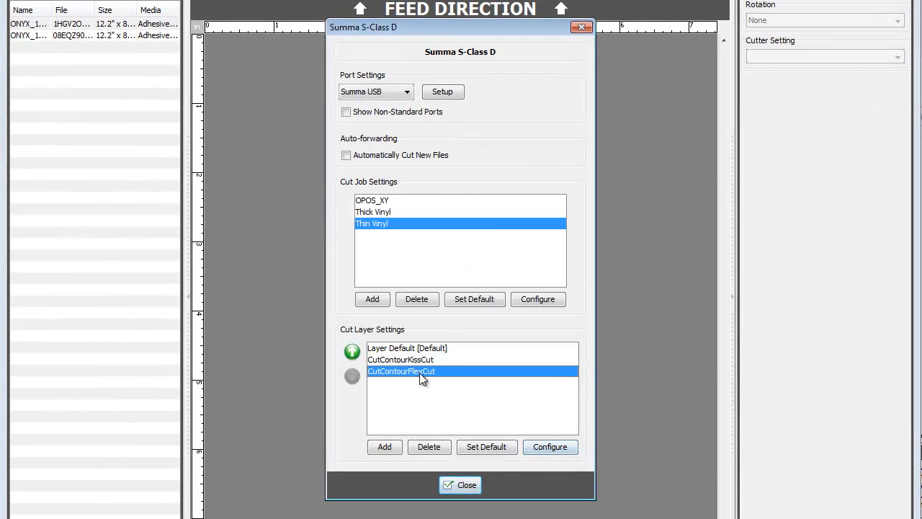
click(549, 446)
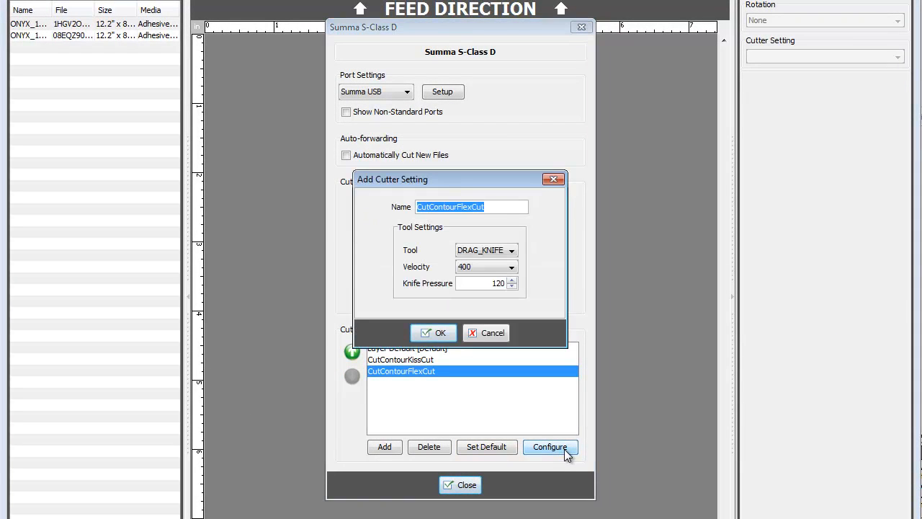
click(511, 250)
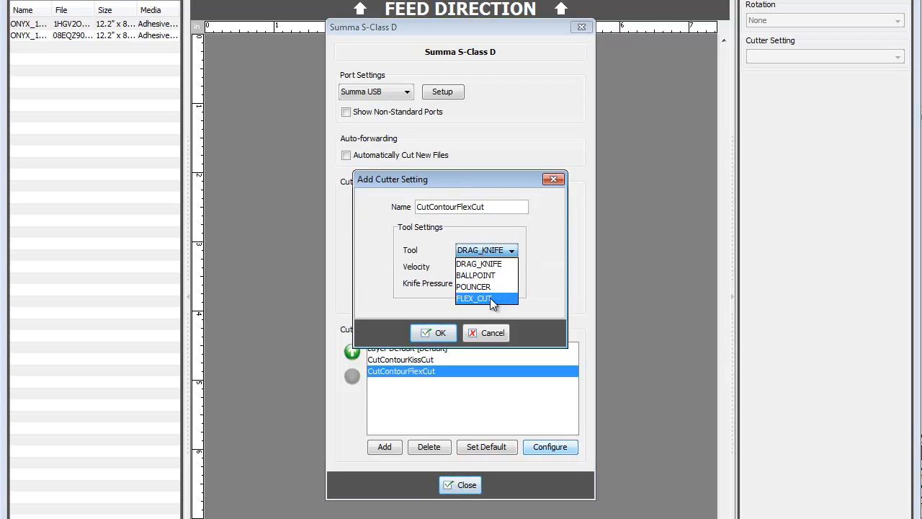
click(474, 298)
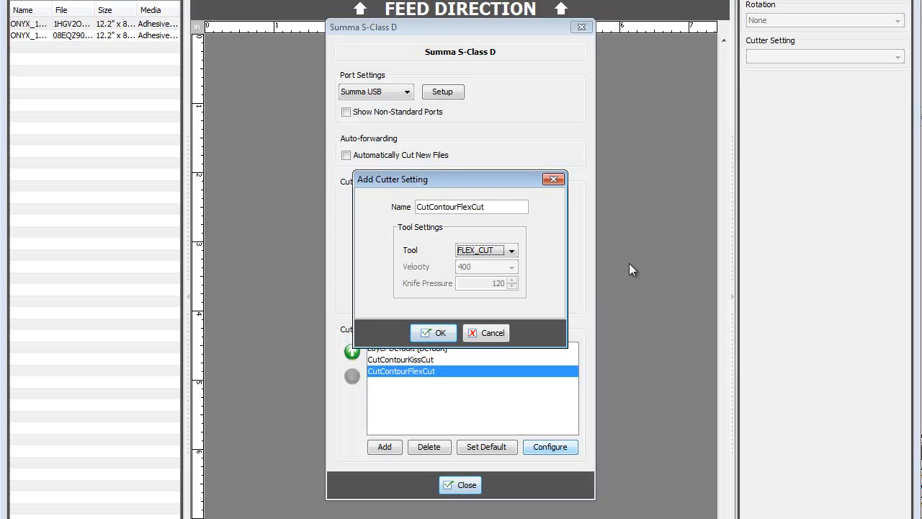
mouse_move(595, 258)
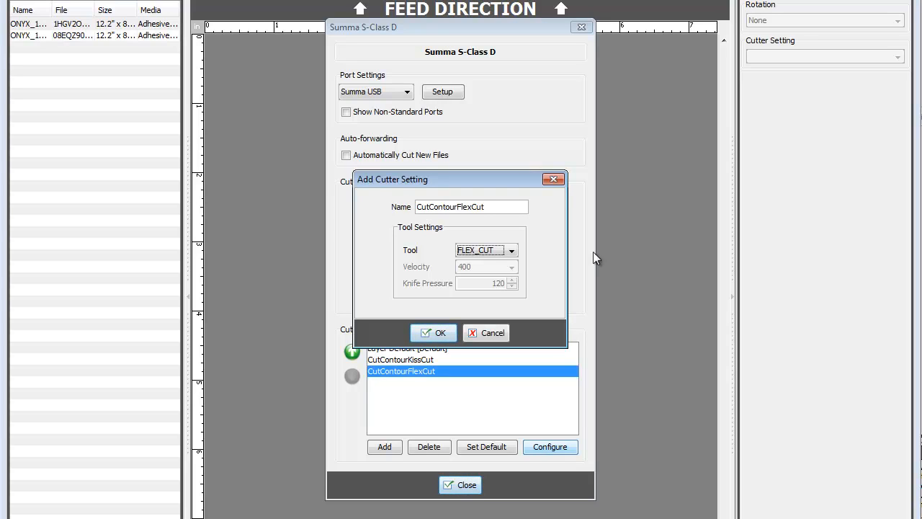
mouse_move(544, 198)
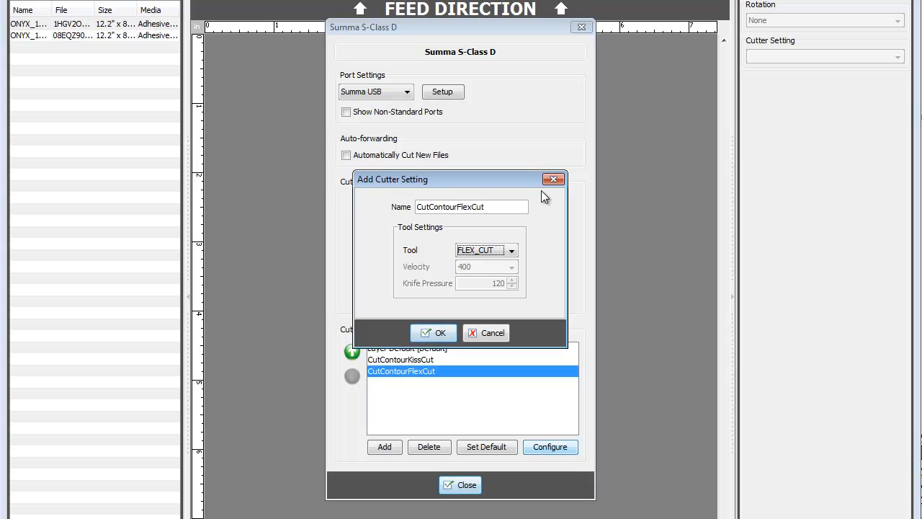
click(433, 332)
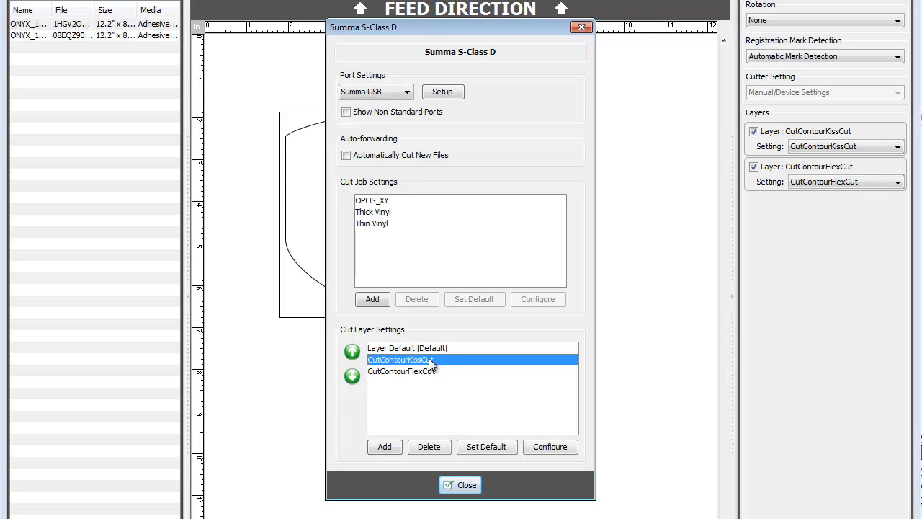
mouse_move(400, 404)
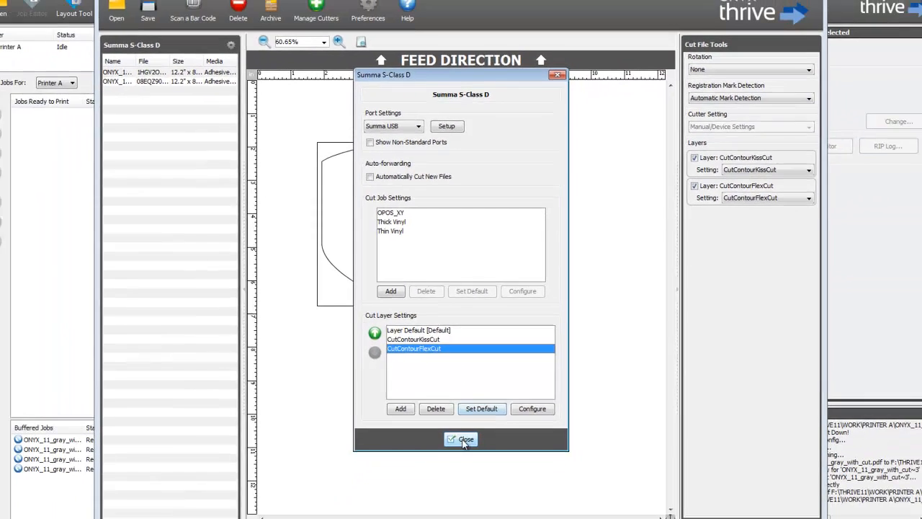
Step: Close the Summa S-Class D cutter settings window
click(461, 440)
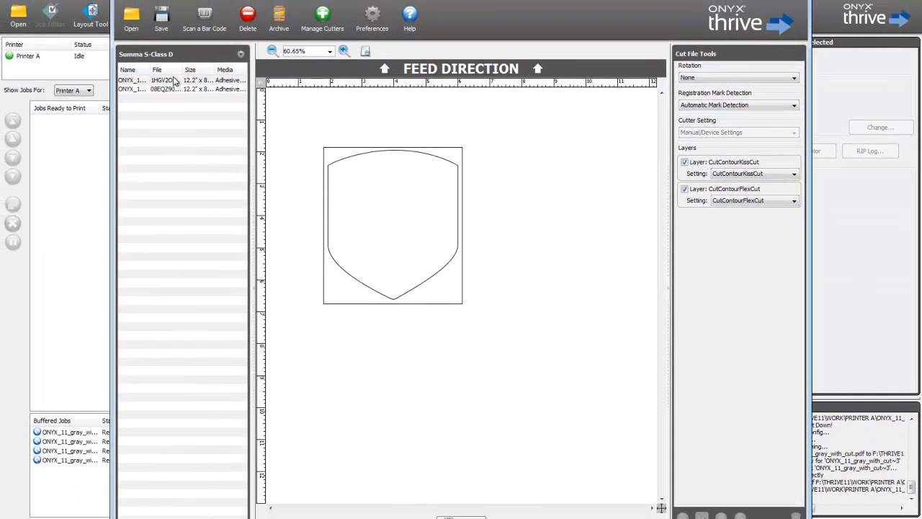
Step: Select the shield cut job and highlight its CutContourKissCut layer
click(165, 80)
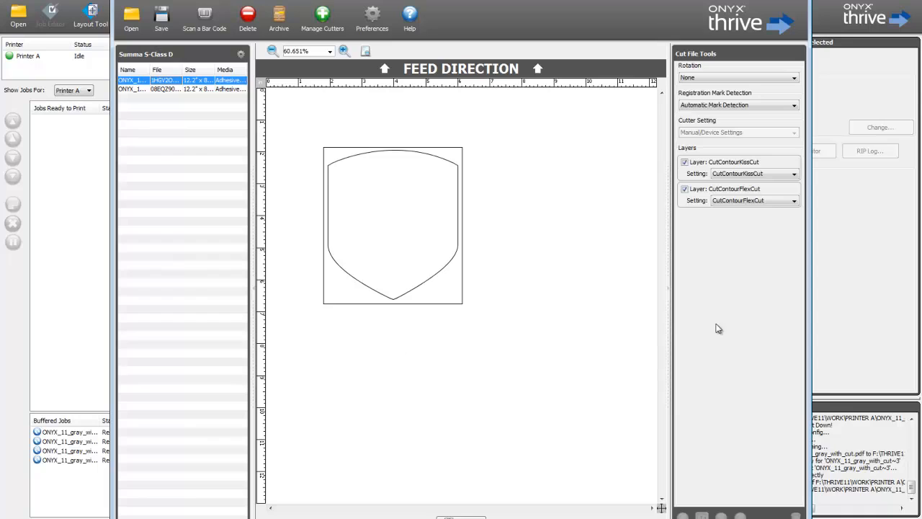
mouse_move(647, 329)
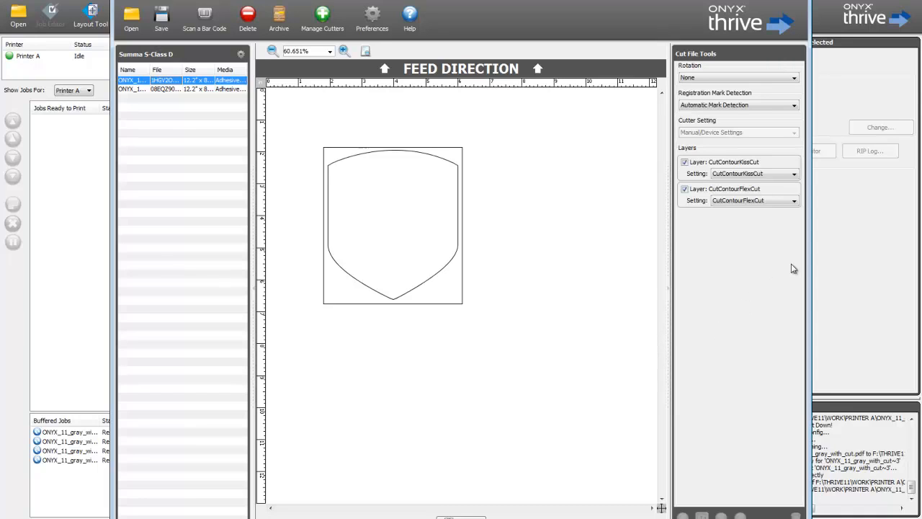
click(724, 162)
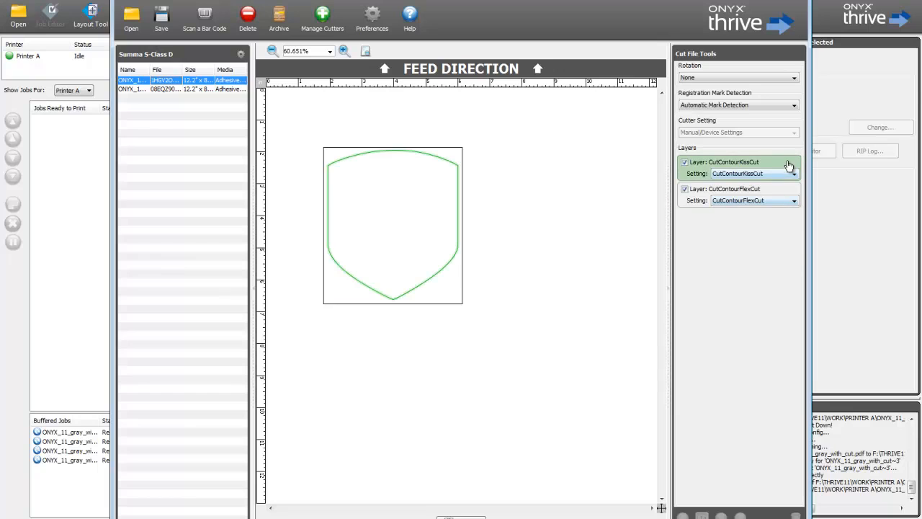